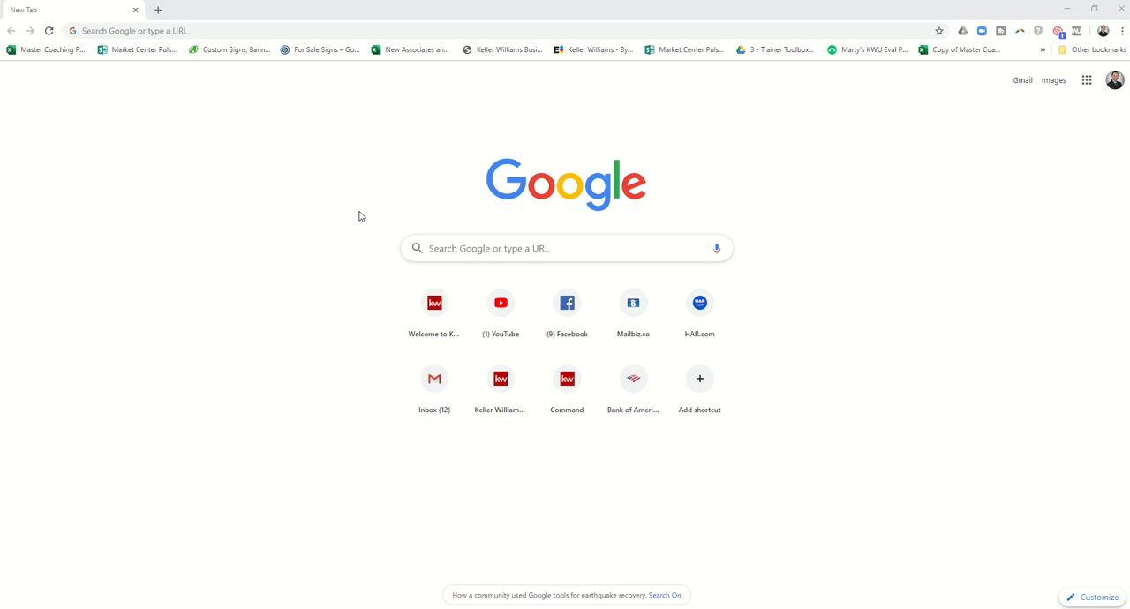
pyautogui.moveTo(593, 179)
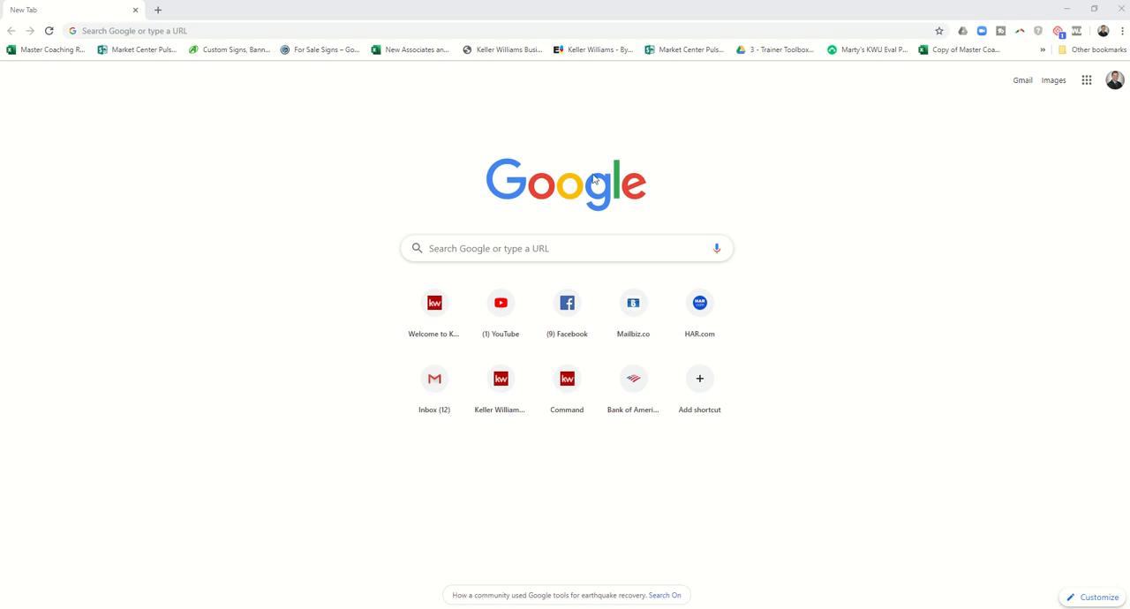
pyautogui.moveTo(782, 169)
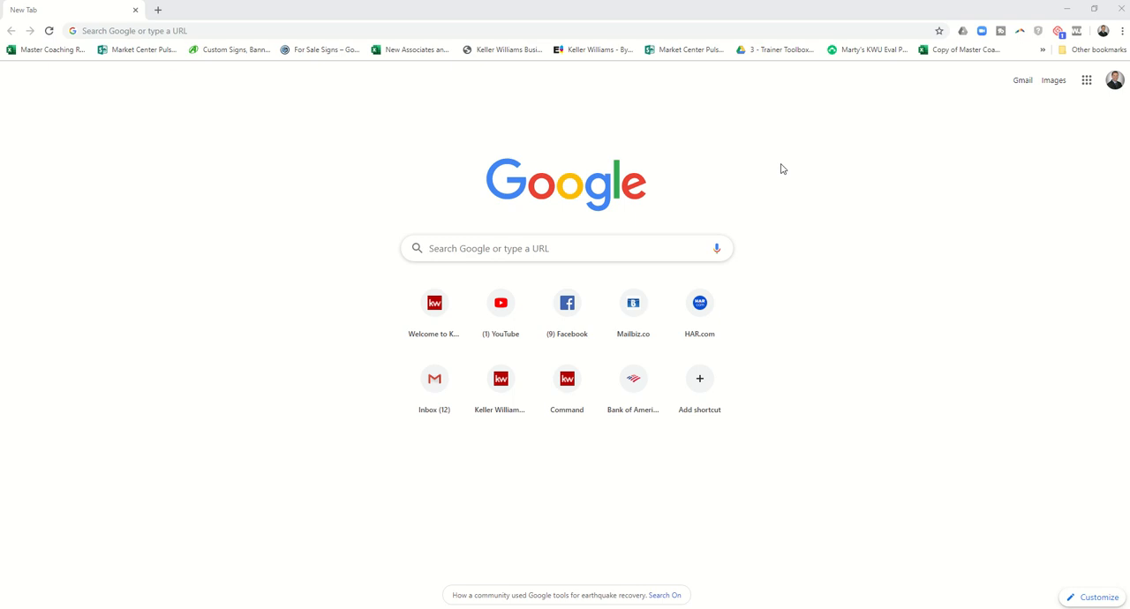
pyautogui.moveTo(916, 123)
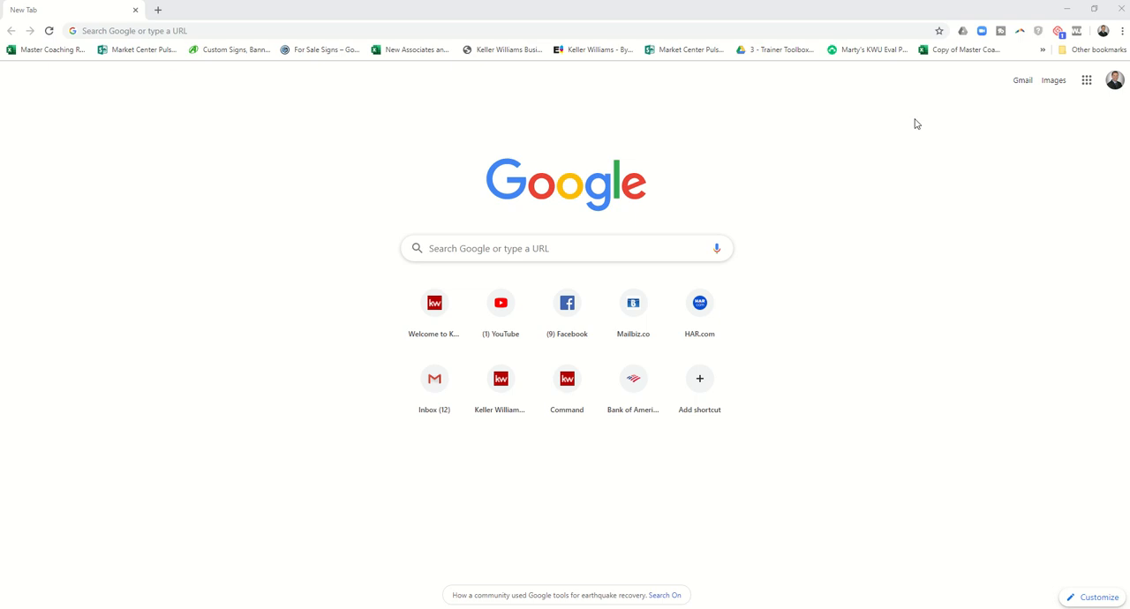
pyautogui.moveTo(879, 46)
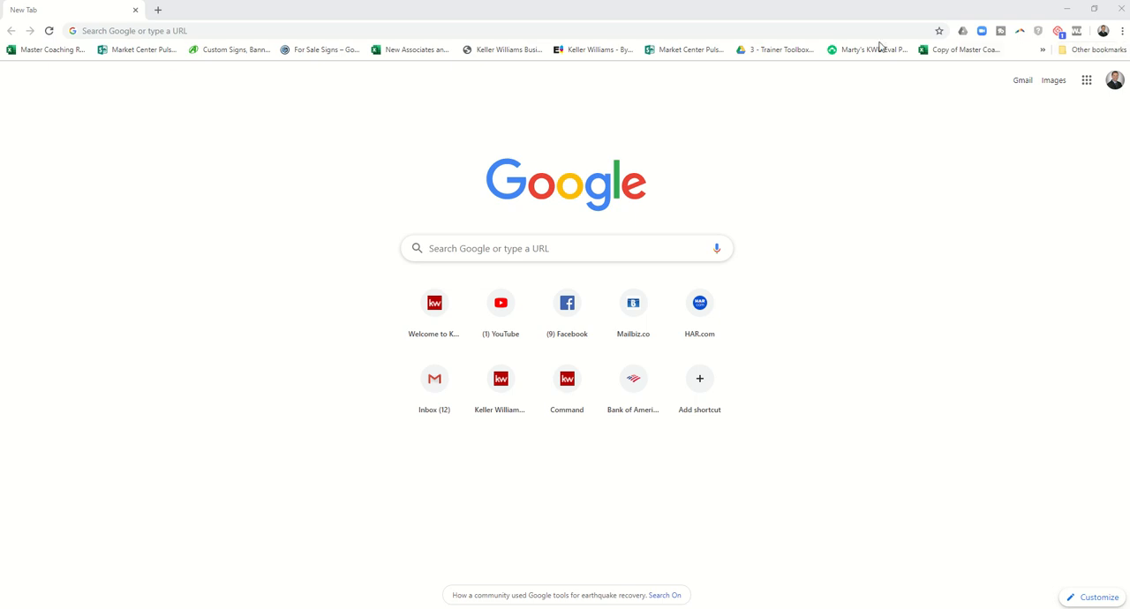
pyautogui.moveTo(1077, 49)
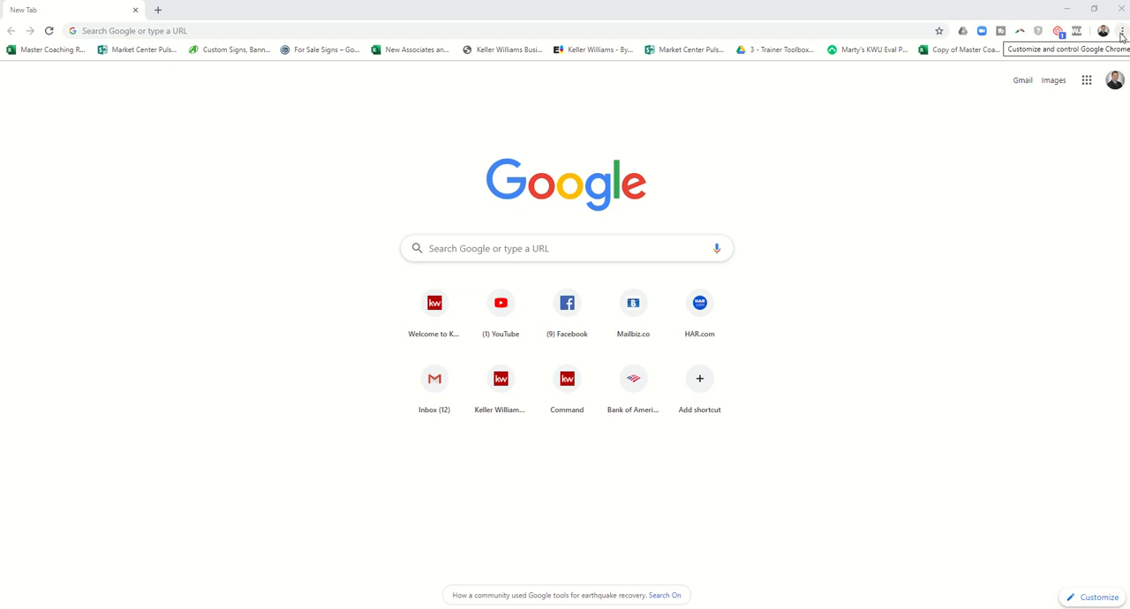
# Step: Open a new incognito window from the Chrome menu
pyautogui.click(1121, 30)
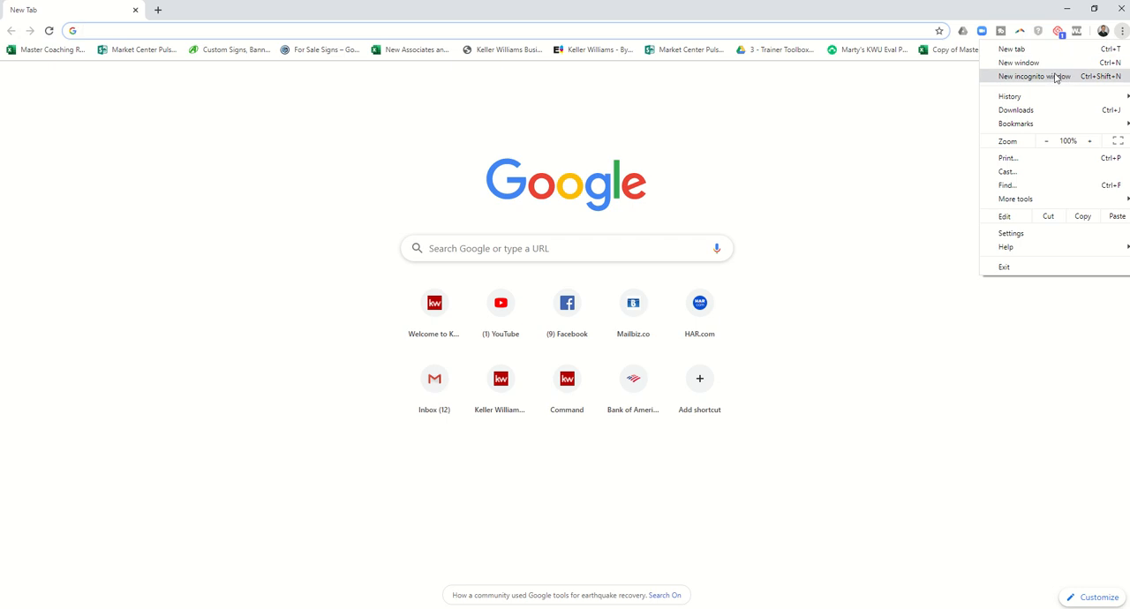
pyautogui.click(1034, 76)
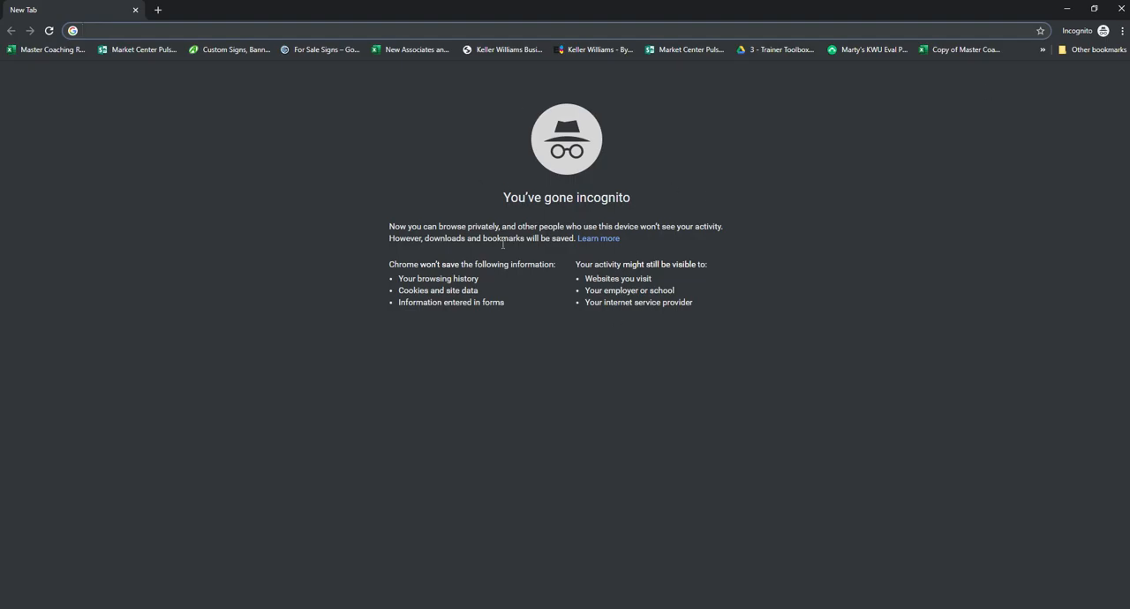
pyautogui.moveTo(308, 50)
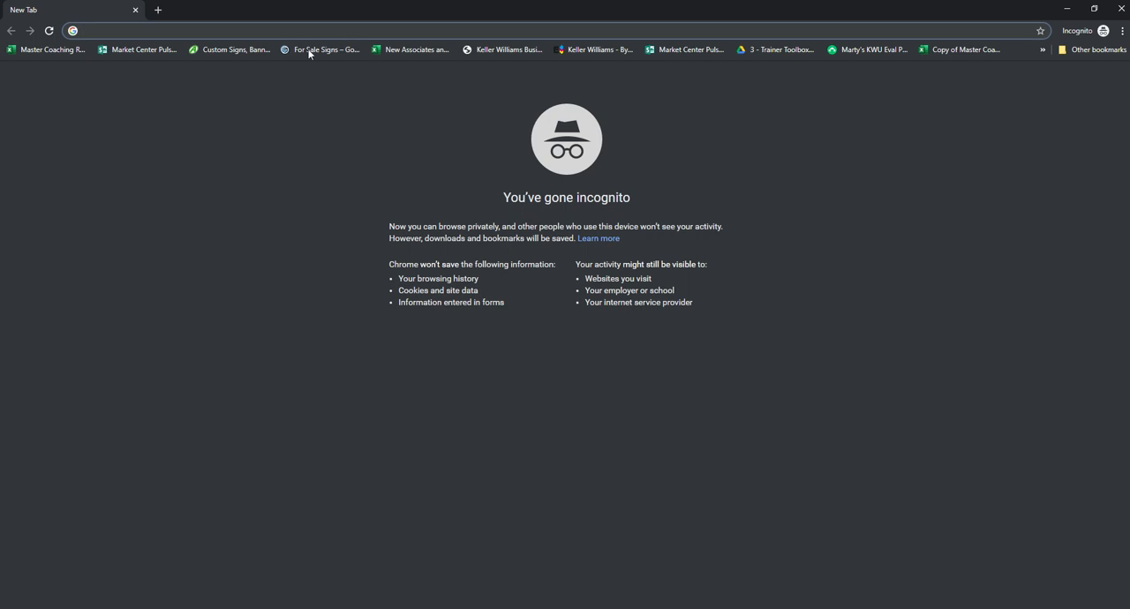
# Step: Go to youtube.com and search for 'Marty Miller' to find his channel
pyautogui.write('www.facebook.com')
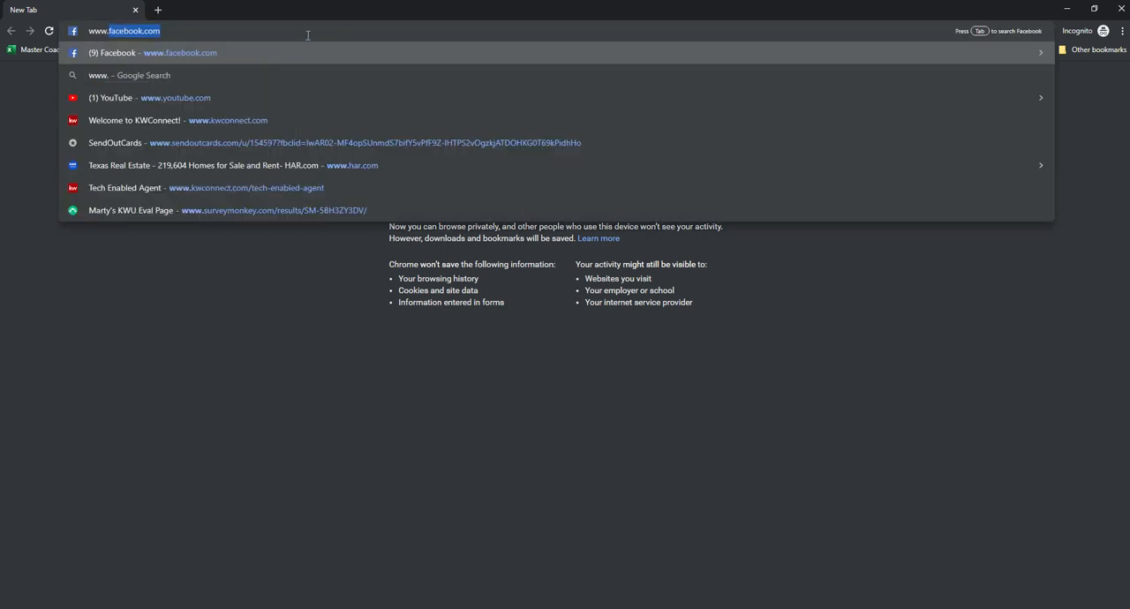
pyautogui.write('www.youtubec')
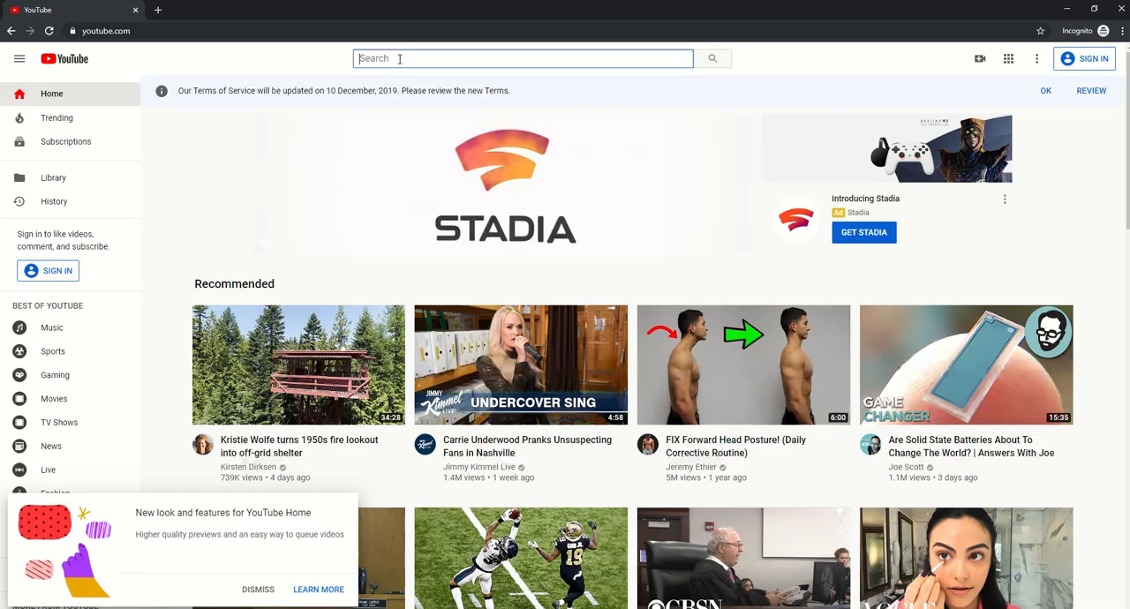
pyautogui.write('Marty Miller')
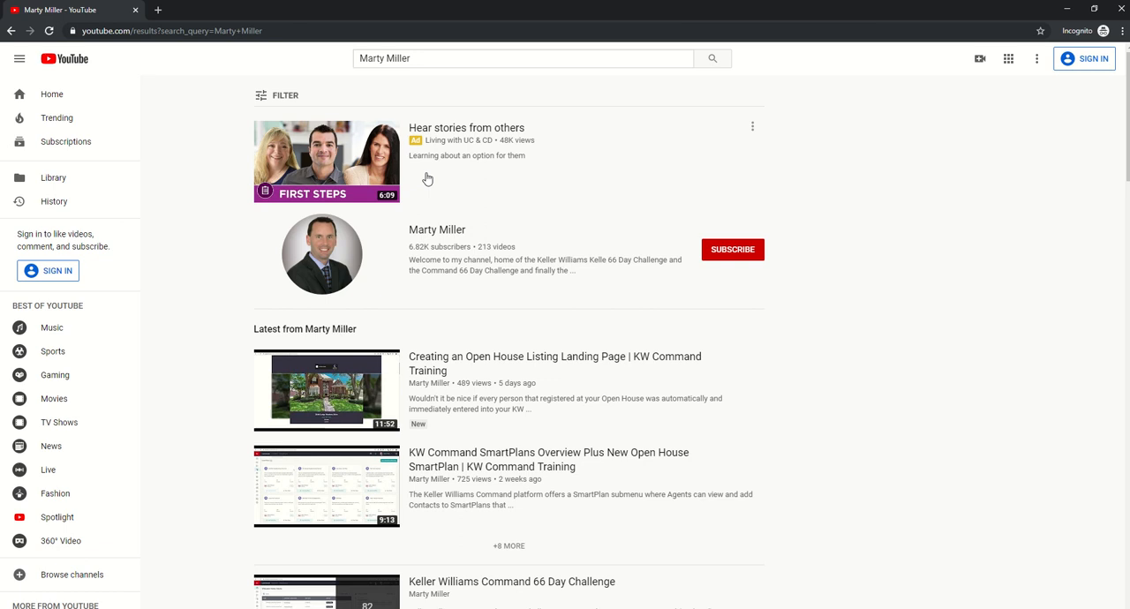
pyautogui.moveTo(506, 273)
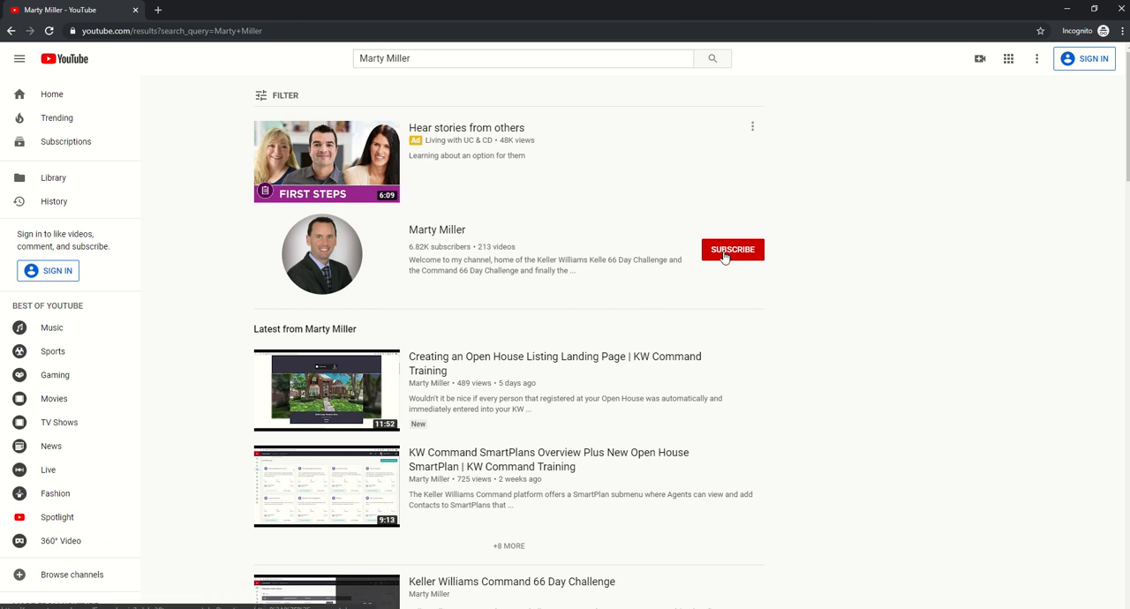
# Step: Sign in with the 'marty' Google account email and password when Subscribe prompts for login
pyautogui.click(732, 249)
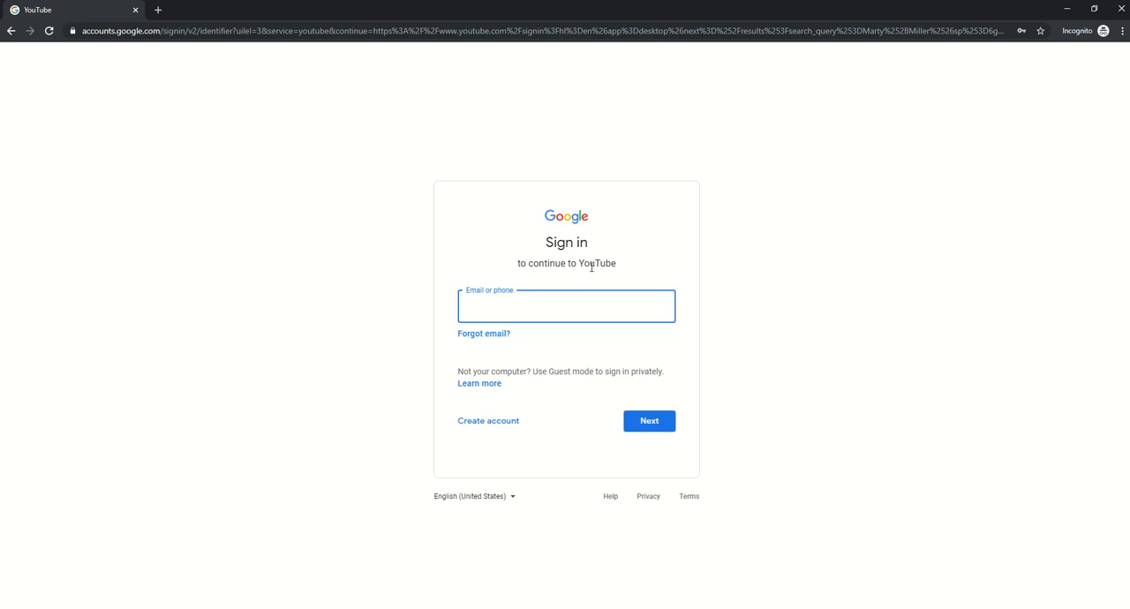
pyautogui.moveTo(583, 268)
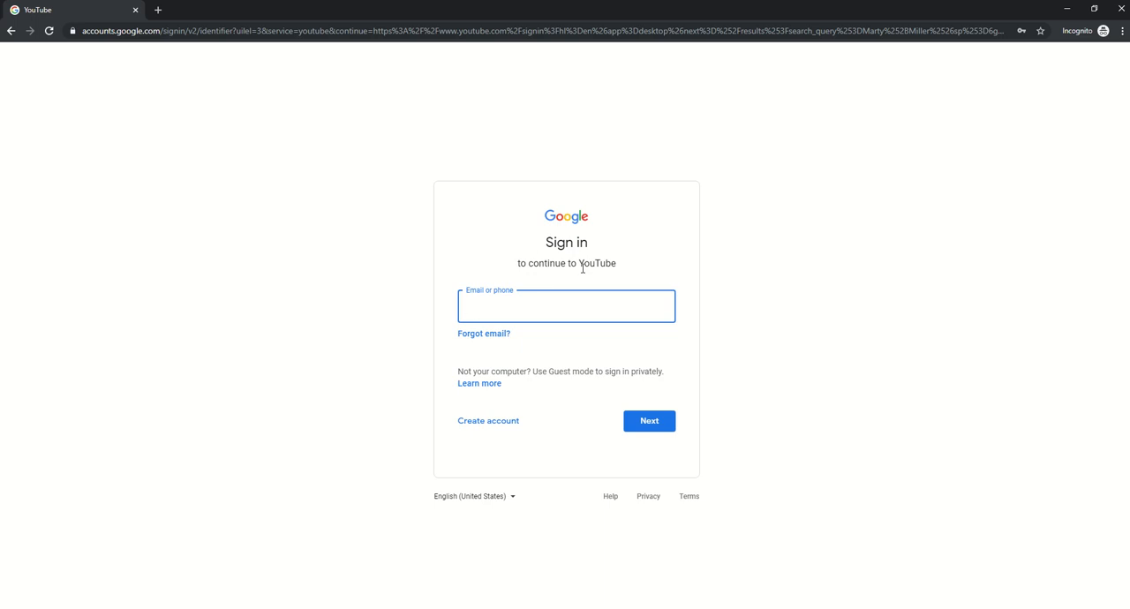
pyautogui.click(565, 305)
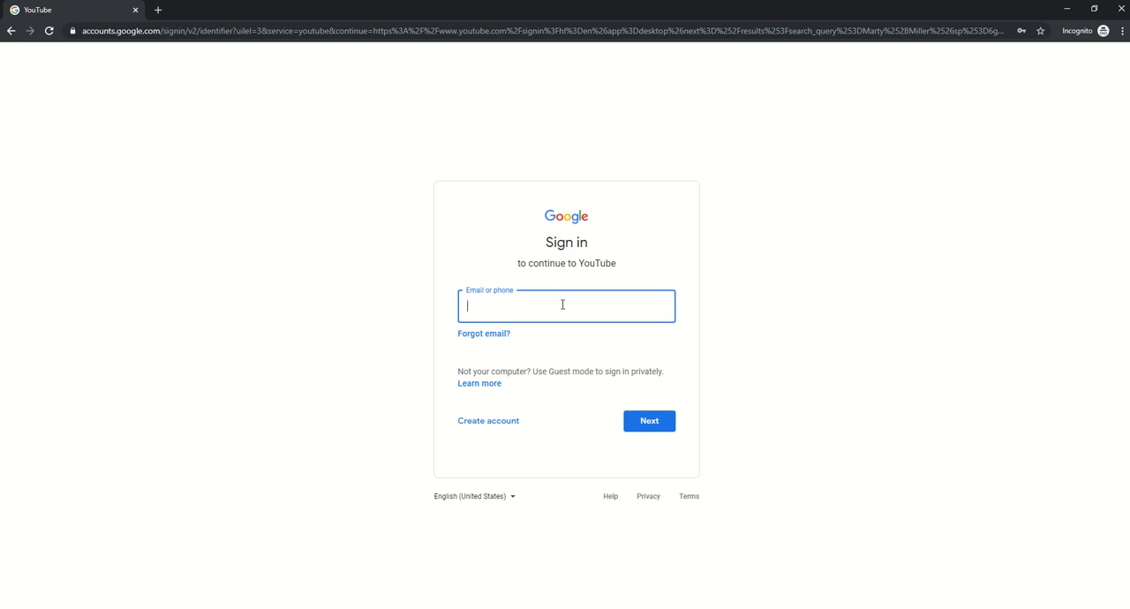
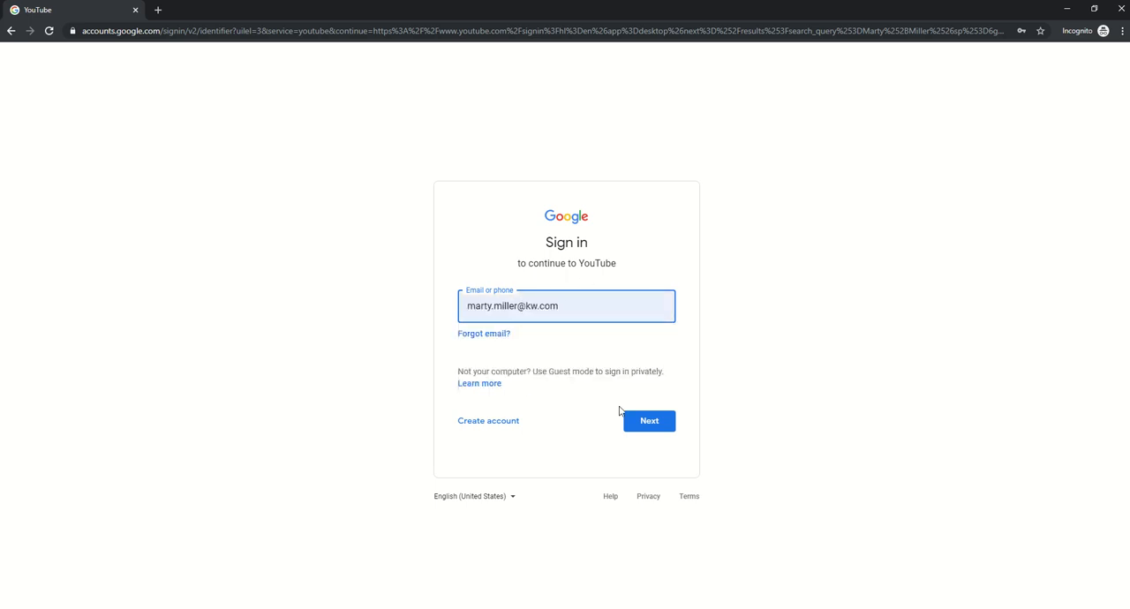
pyautogui.click(648, 420)
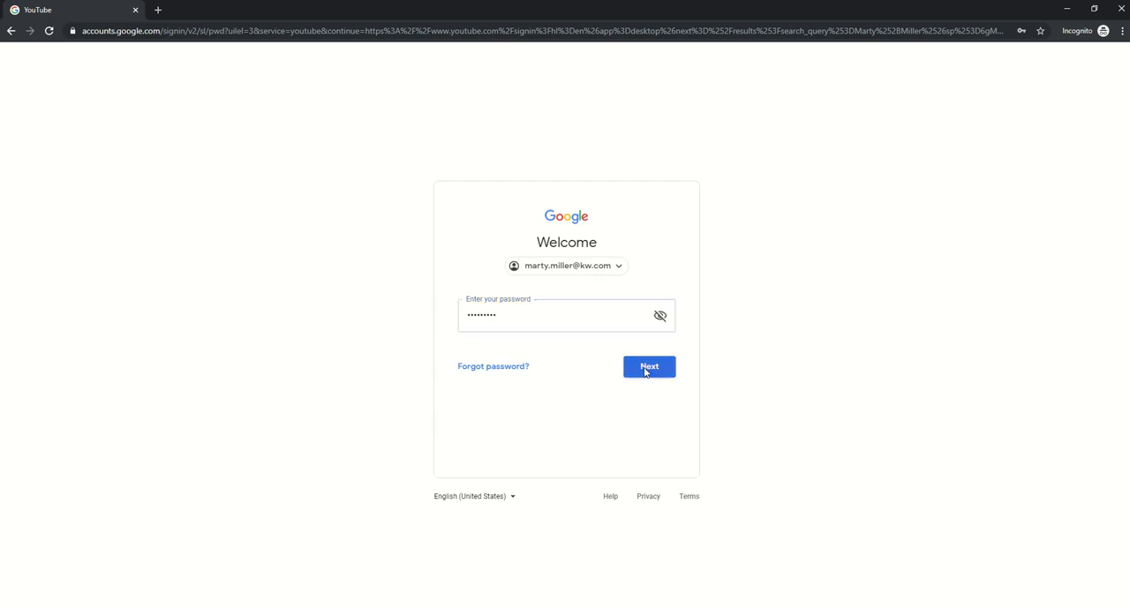
pyautogui.click(649, 366)
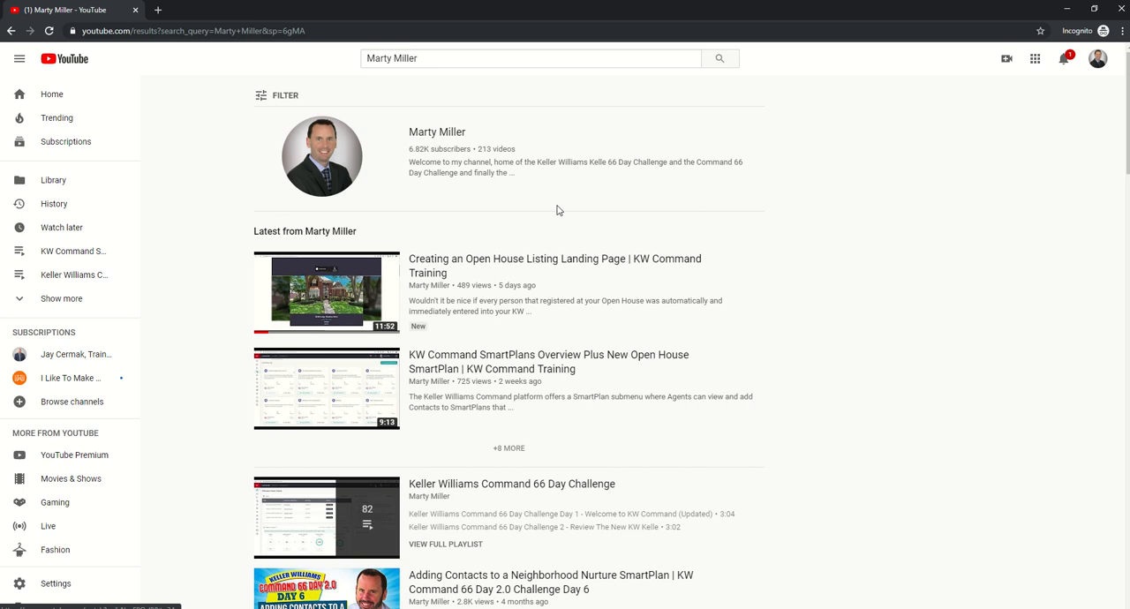
pyautogui.moveTo(480, 80)
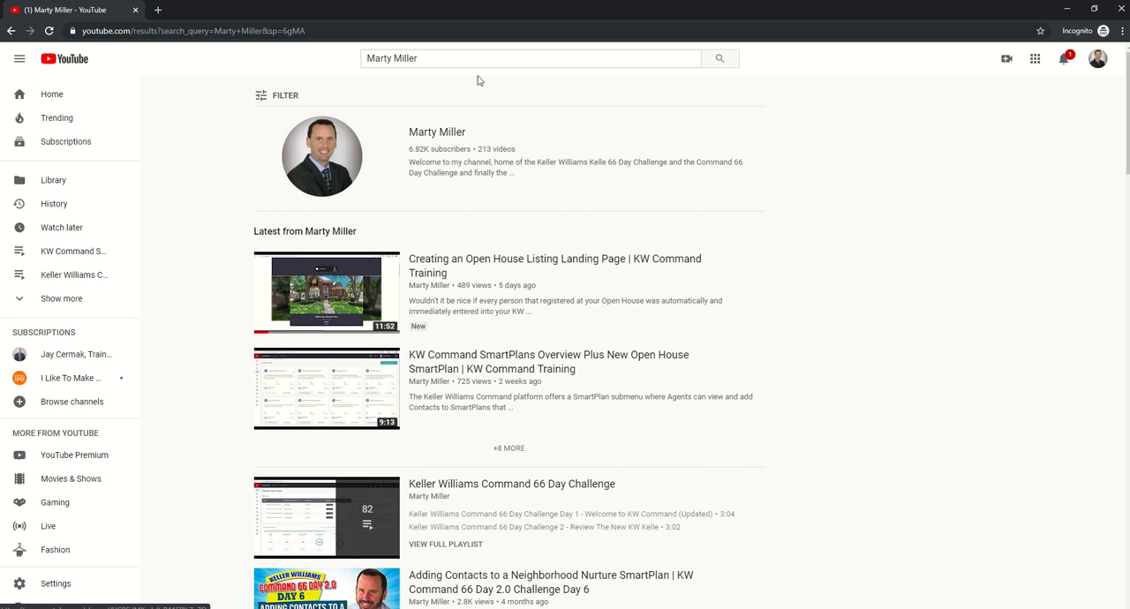
# Step: Search YouTube for 'Keller Williams' to find the Keller Williams Realty channel
pyautogui.write('K')
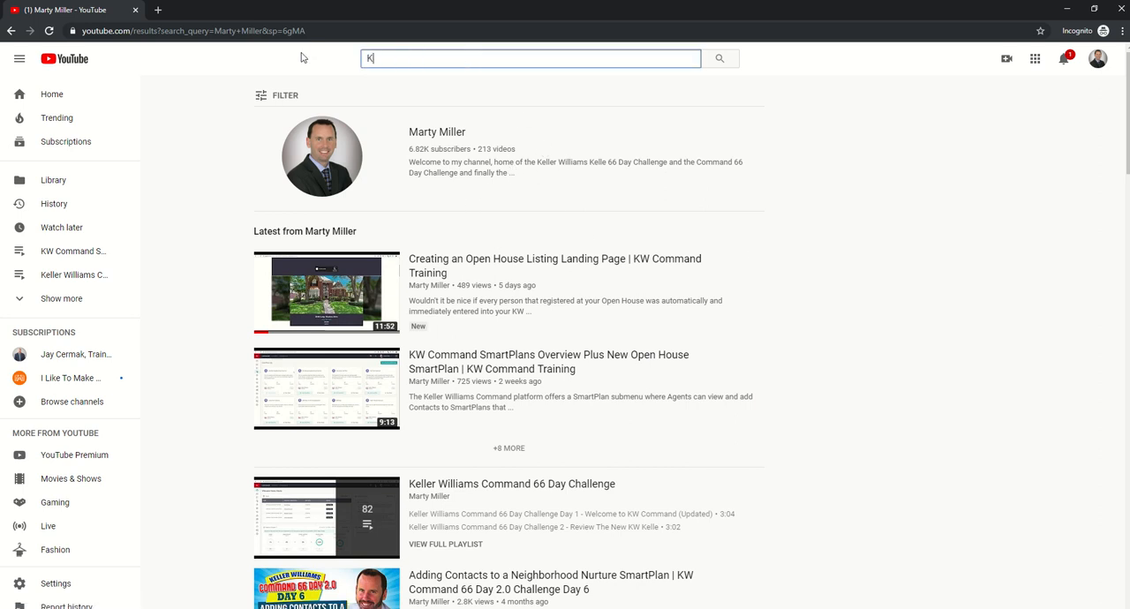
pyautogui.write('Keller Williams')
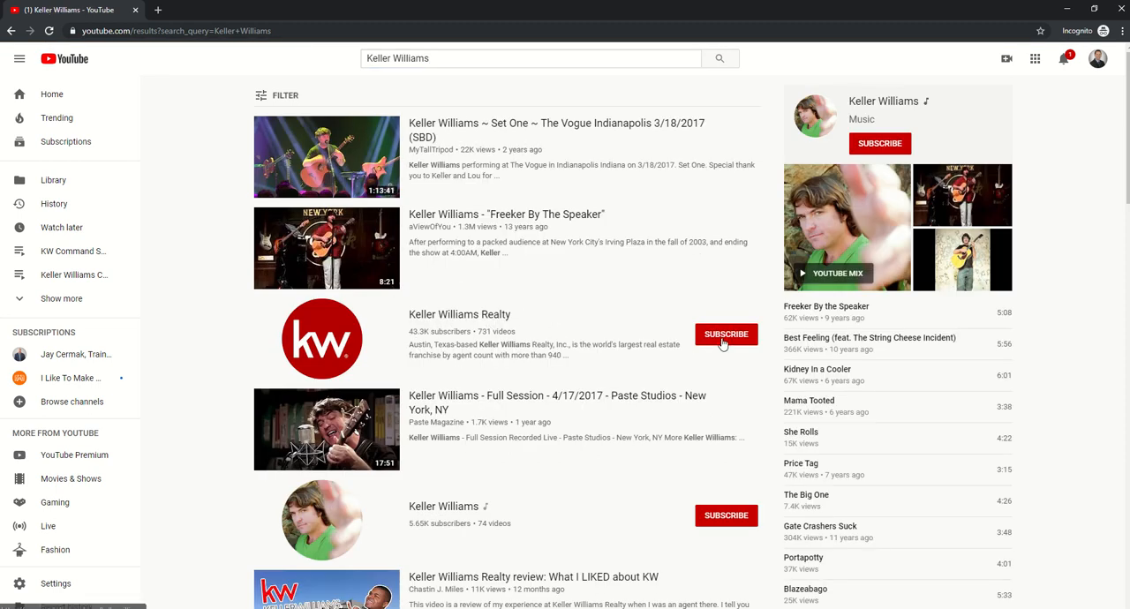
# Step: Subscribe to Keller Williams Realty and set its bell to All notifications
pyautogui.click(726, 334)
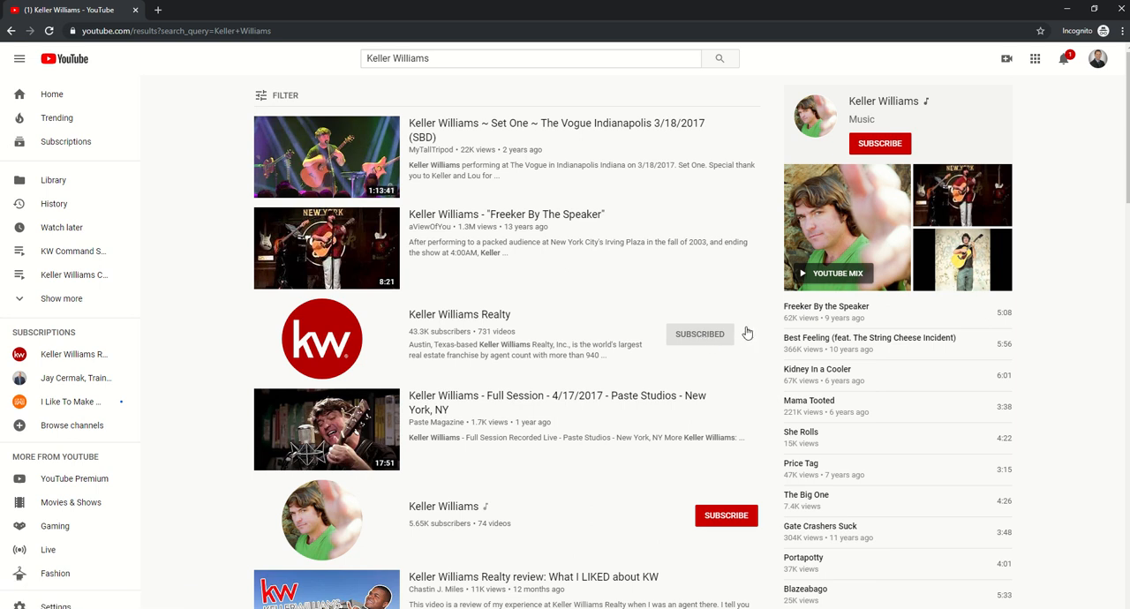
pyautogui.moveTo(747, 339)
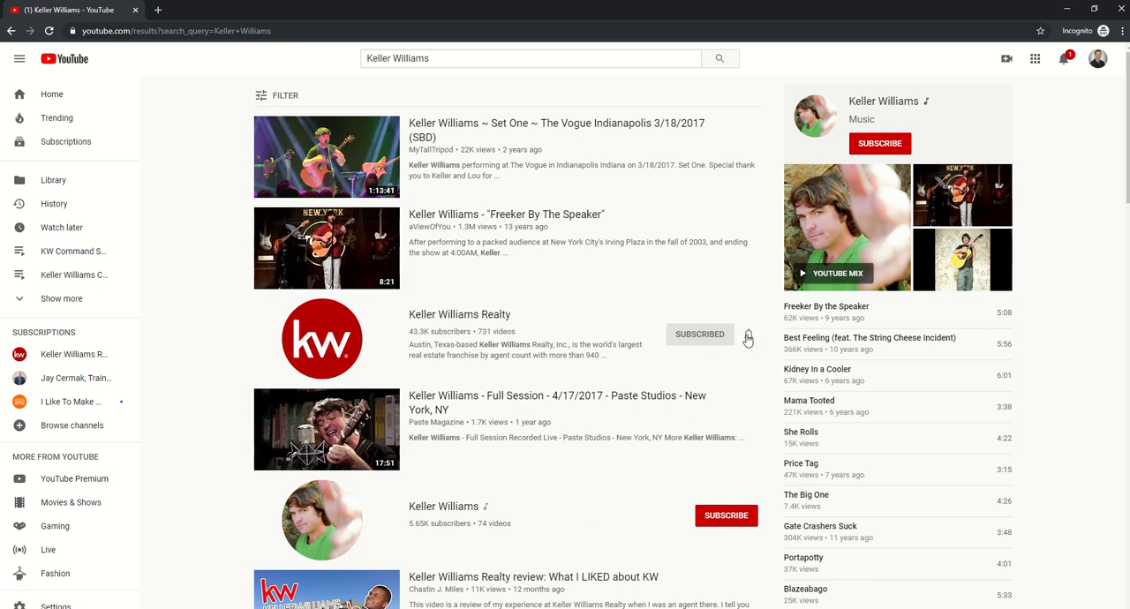
pyautogui.click(748, 334)
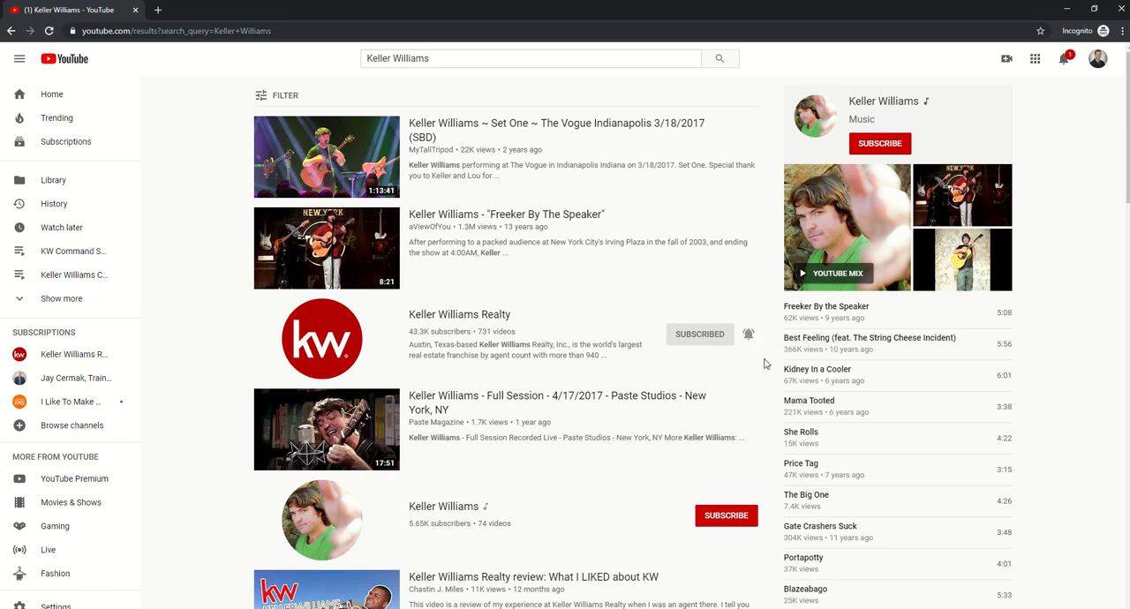
pyautogui.click(748, 334)
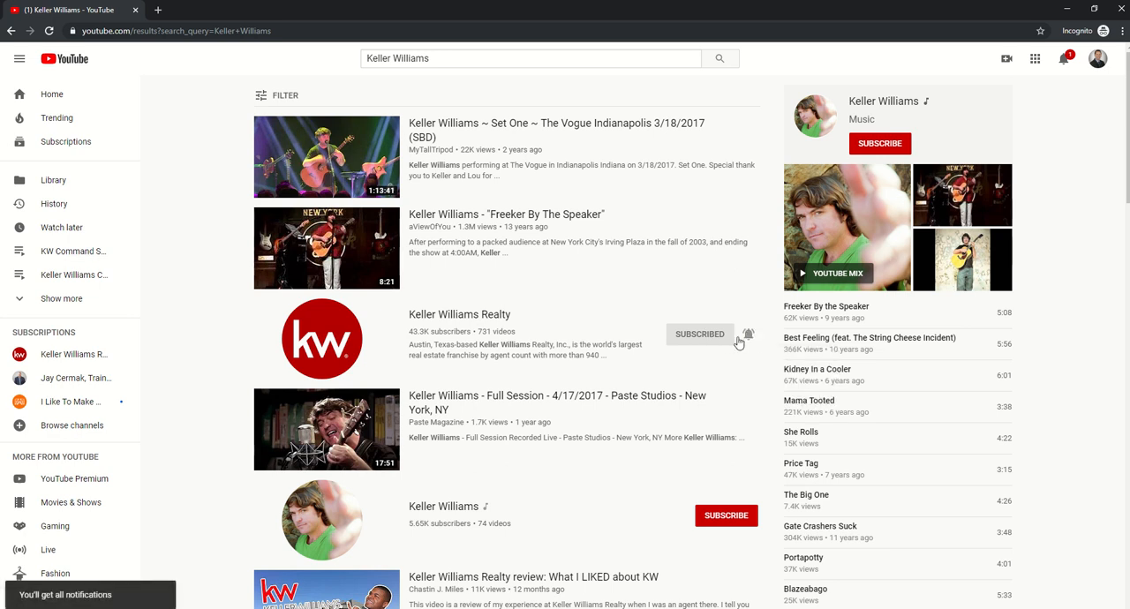
pyautogui.moveTo(497, 339)
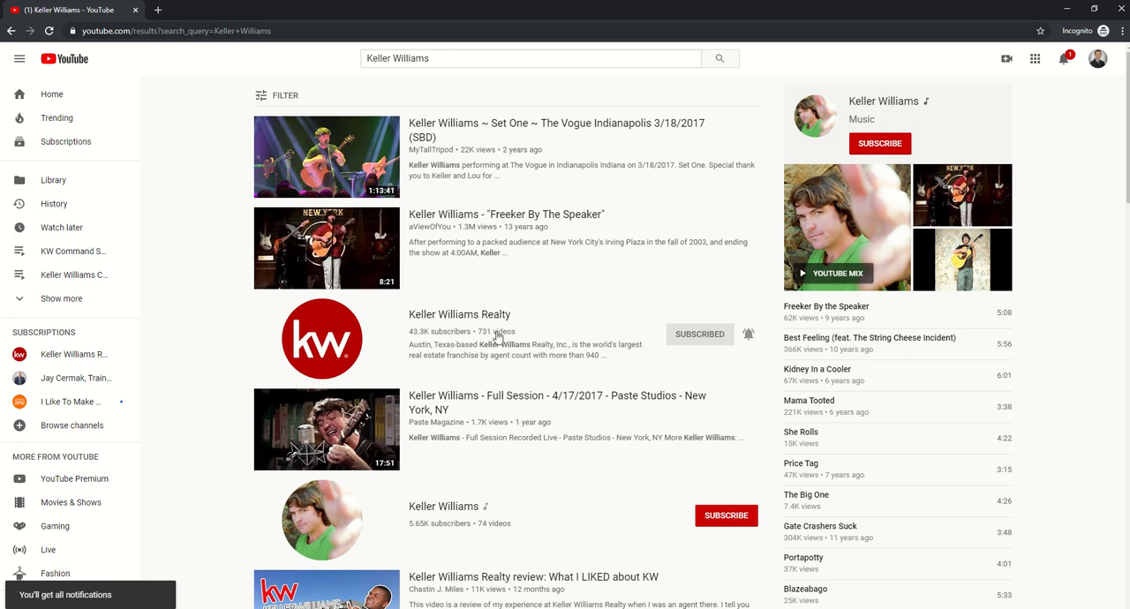